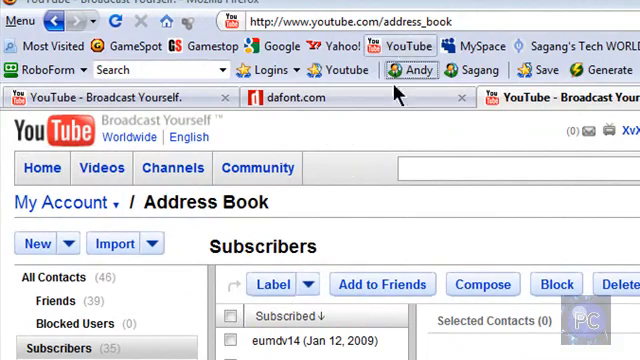
Check the comments in the account inbox before heading to the font site
left_click(56, 228)
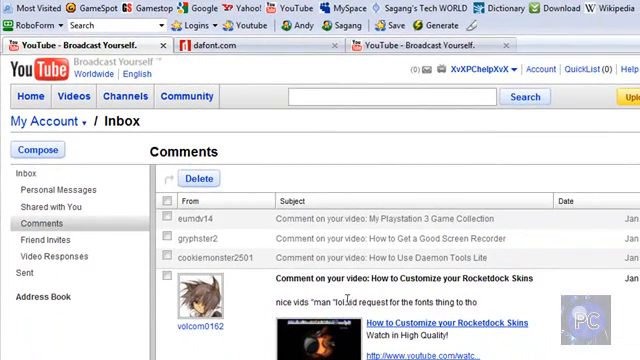
mouse_move(310, 120)
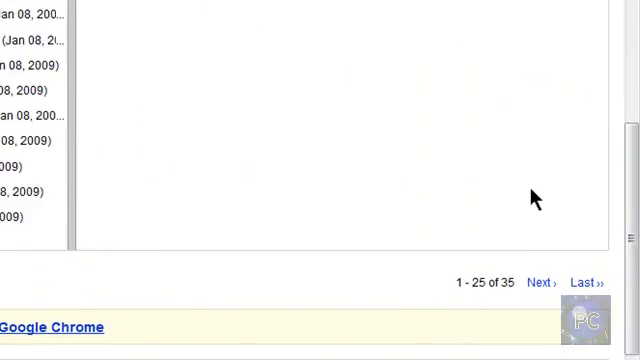
scroll("down", 3)
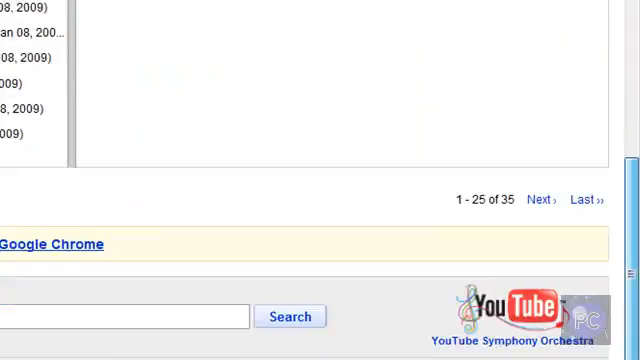
scroll("up", 3)
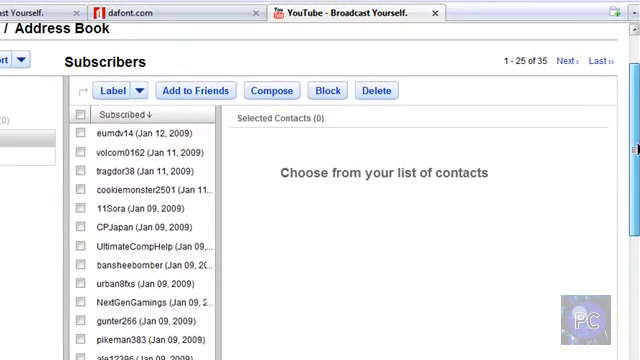
scroll("up", 3)
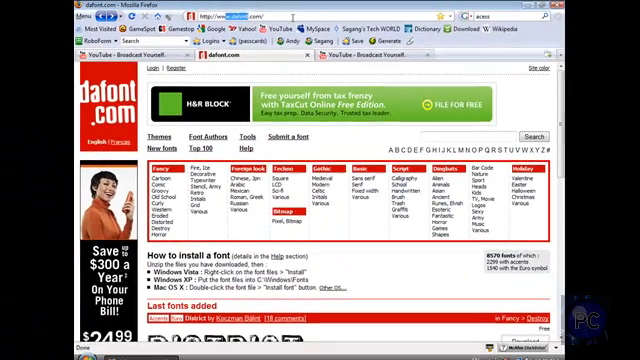
Load dafont.com and browse its categories and the Last fonts added list
key("ctrl+a")
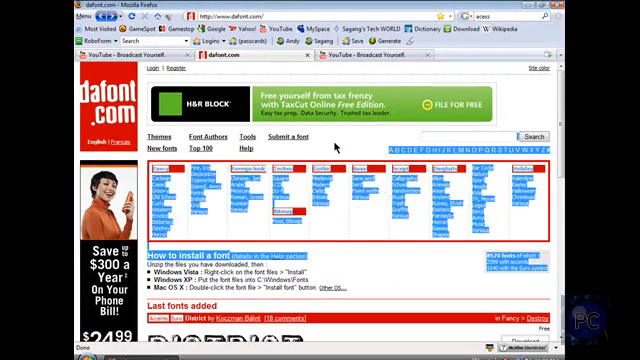
scroll("down", 3)
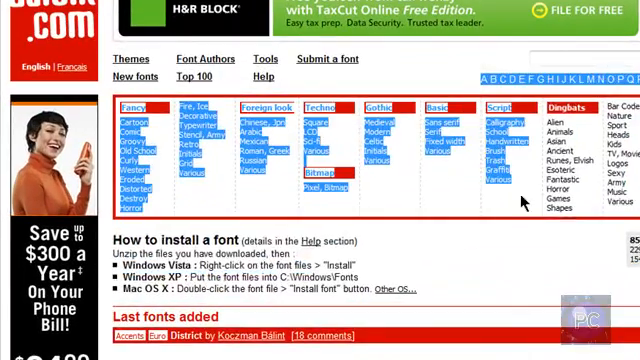
scroll("down", 3)
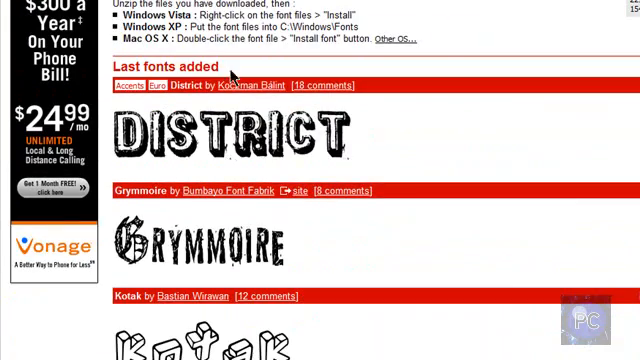
mouse_move(150, 216)
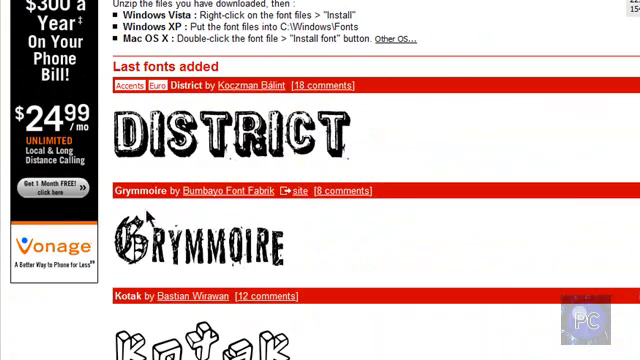
scroll("up", 3)
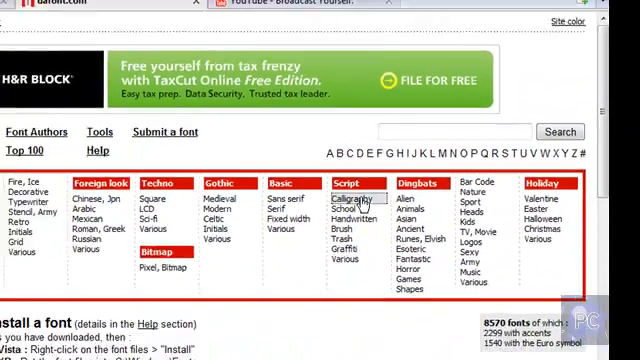
Browse the Script > Calligraphy font category
left_click(348, 194)
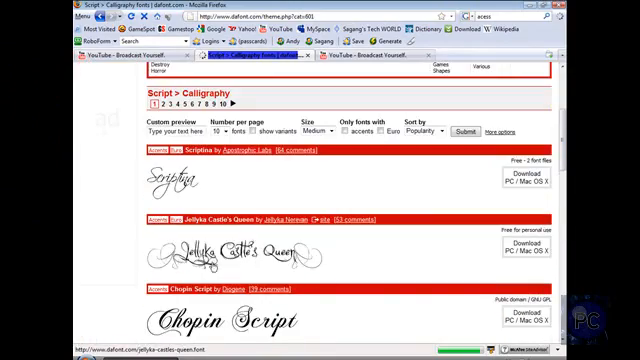
scroll("down", 3)
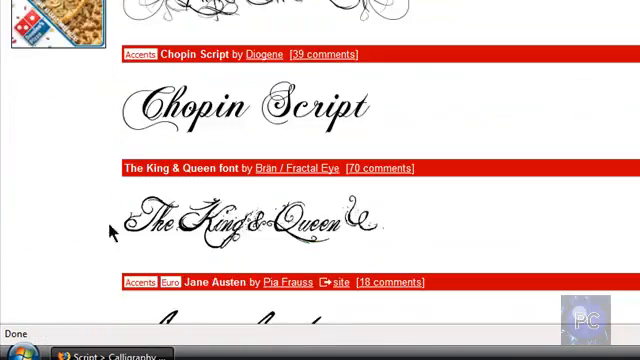
scroll("down", 3)
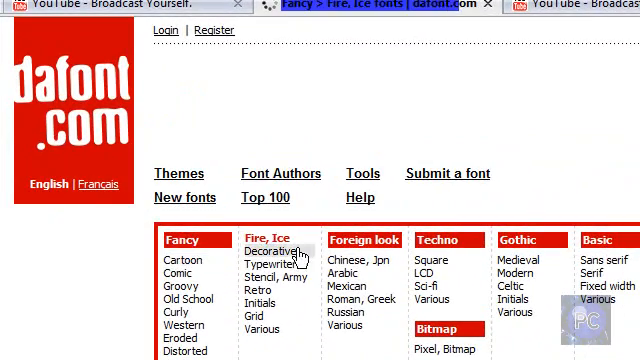
Browse the Fancy > Fire, Ice category and the Blazed font's glyph preview
left_click(276, 238)
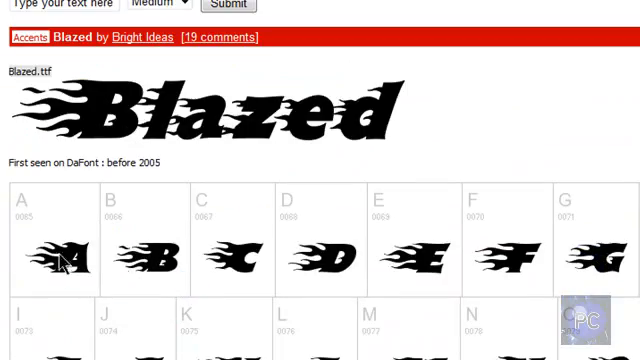
scroll("down", 3)
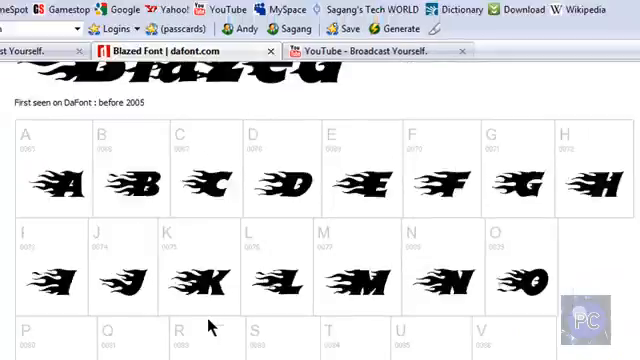
scroll("up", 3)
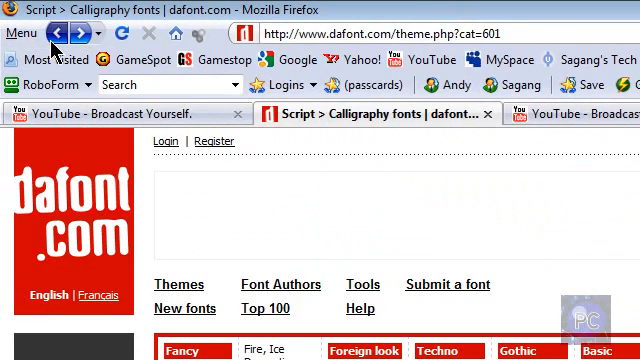
Return to the dafont.com home page, browse its categories and close Firefox
left_click(64, 32)
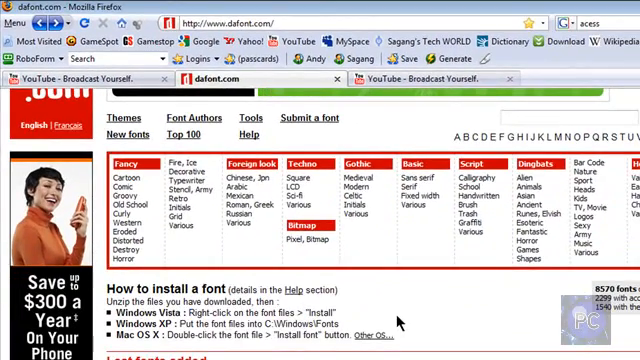
scroll("down", 3)
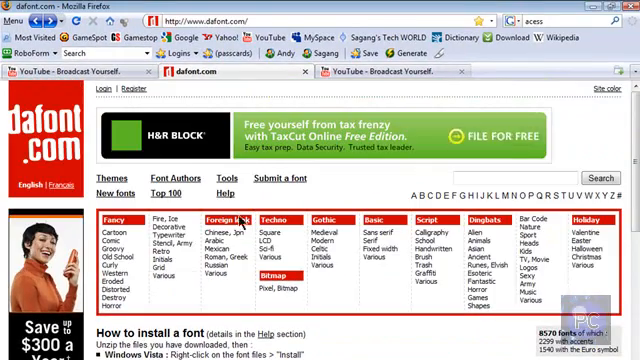
left_click(144, 218)
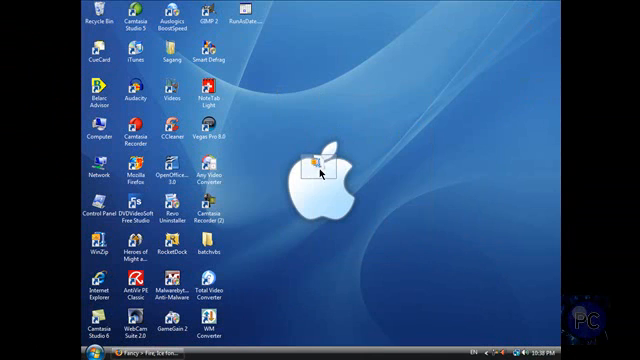
Open the downloaded Blazed archive in WinZip and extract Blazed.ttf to the desktop
right_click(318, 170)
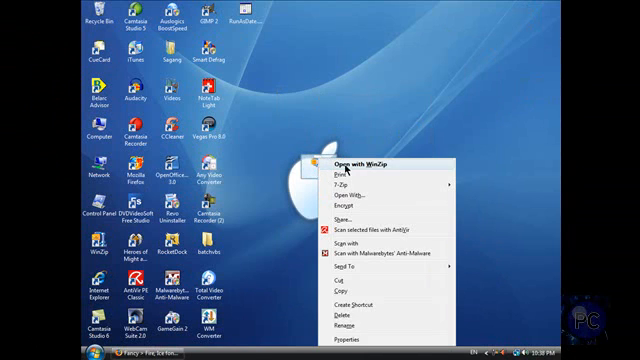
left_click(352, 160)
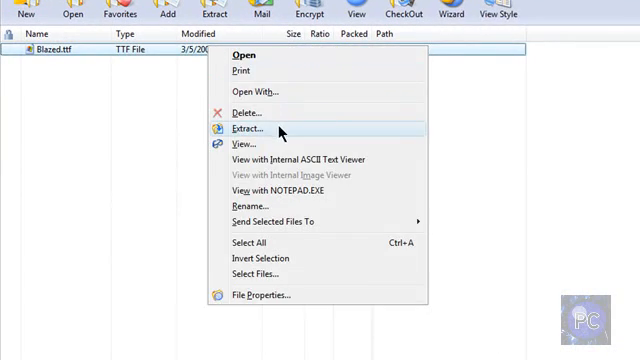
left_click(250, 128)
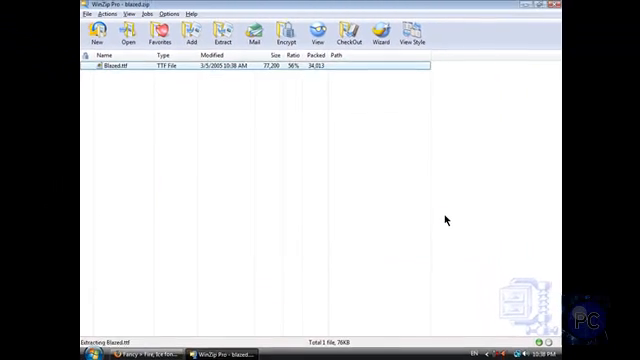
left_click(110, 68)
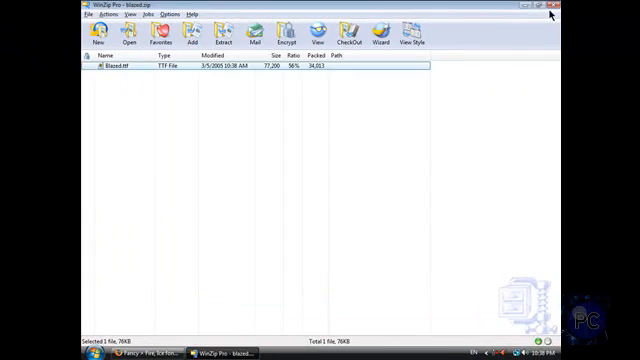
left_click(548, 14)
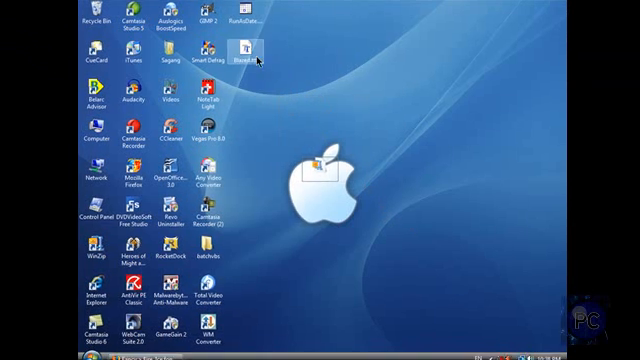
Reposition Blazed.ttf on the desktop and open it in Windows Font Viewer
left_click_drag(258, 56, 370, 114)
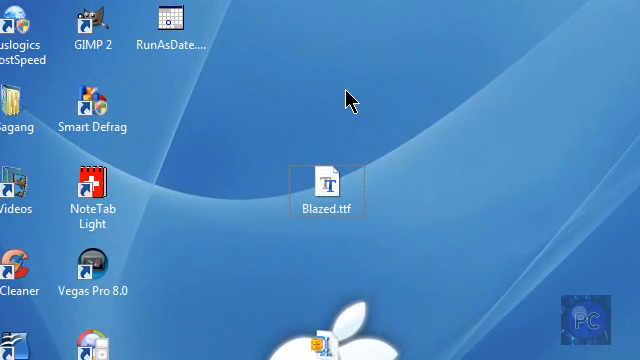
mouse_move(448, 312)
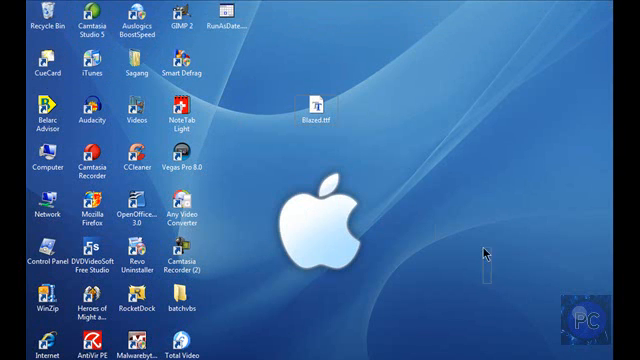
left_click_drag(320, 100, 316, 184)
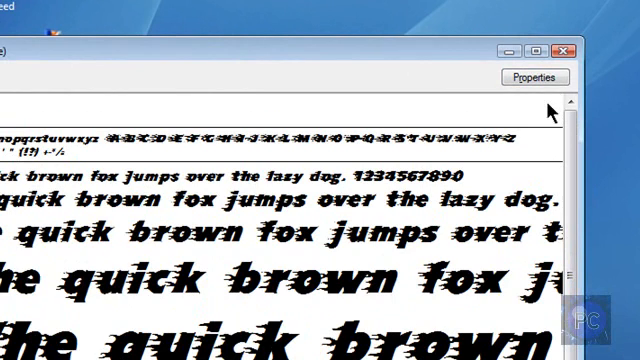
mouse_move(200, 190)
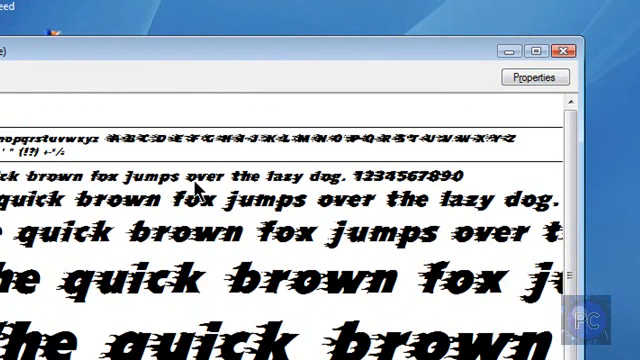
mouse_move(416, 188)
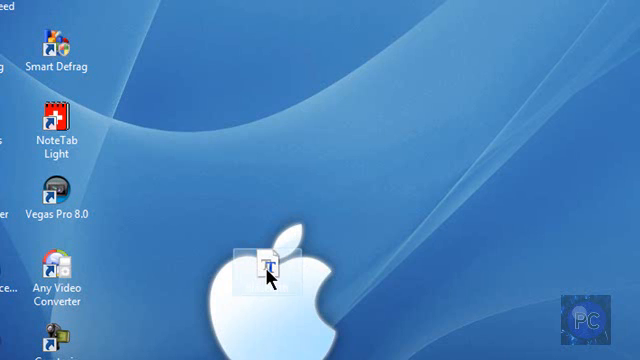
Copy the Blazed.ttf file and head to the Control Panel from the Start menu
right_click(262, 264)
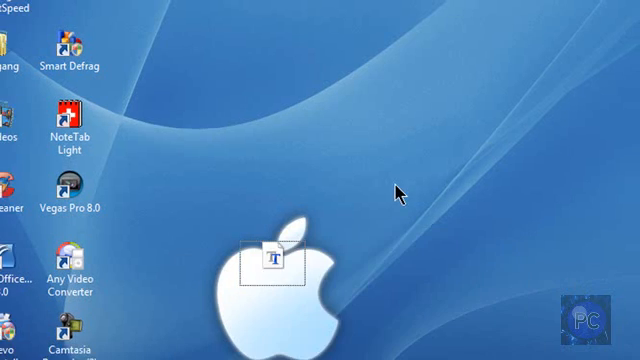
left_click(8, 352)
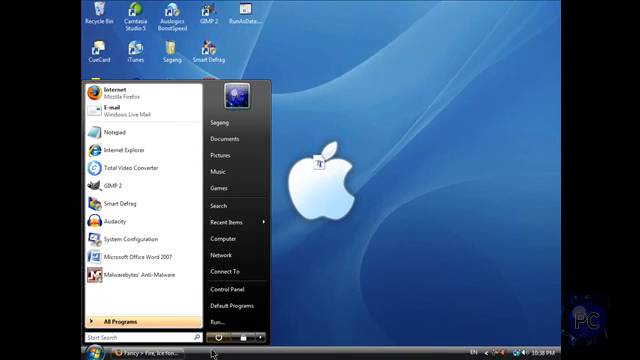
mouse_move(220, 292)
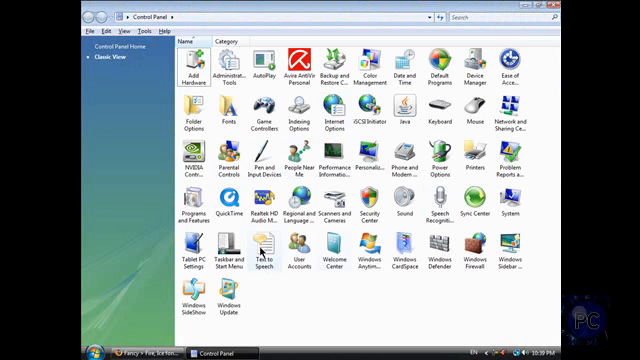
mouse_move(288, 164)
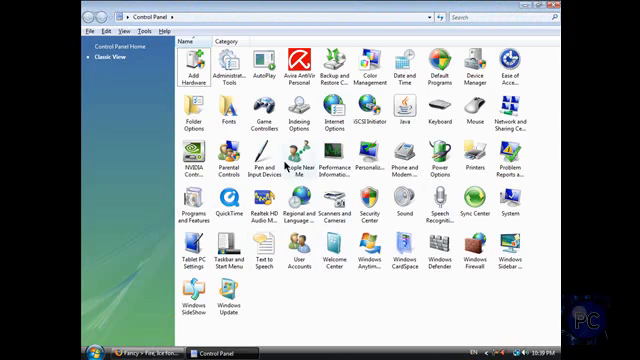
Open the Fonts folder and scroll through the installed fonts from Aharoni to Bodoni
double_click(228, 114)
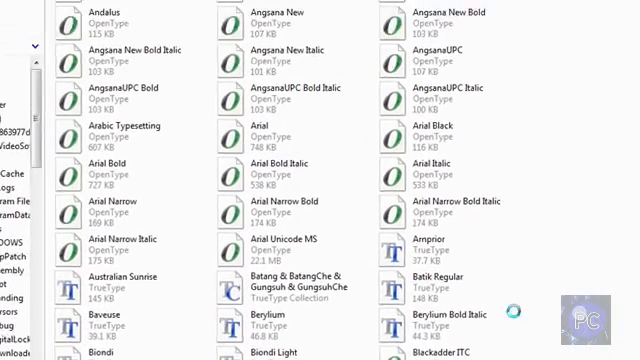
scroll("down", 3)
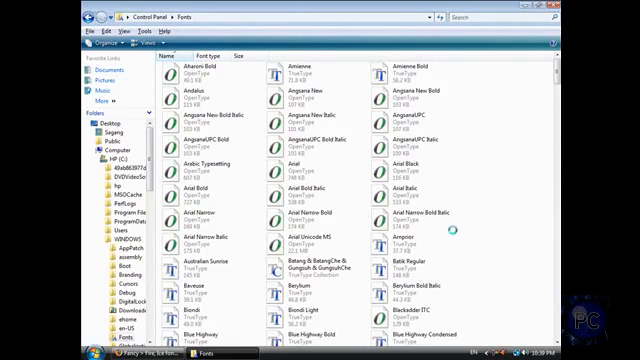
scroll("down", 3)
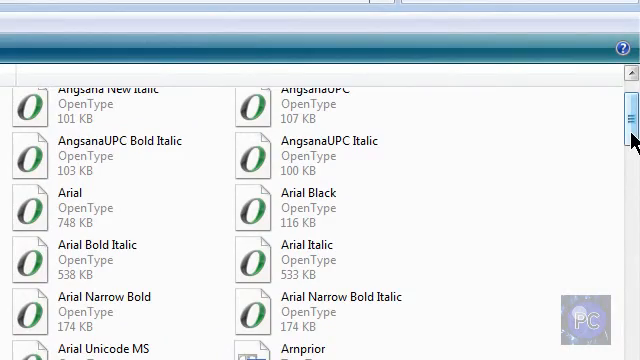
scroll("down", 3)
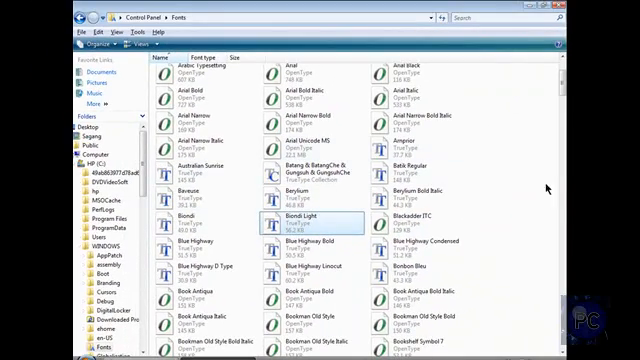
Paste Blazed into the Fonts folder, preview it and close the font previews
right_click(420, 180)
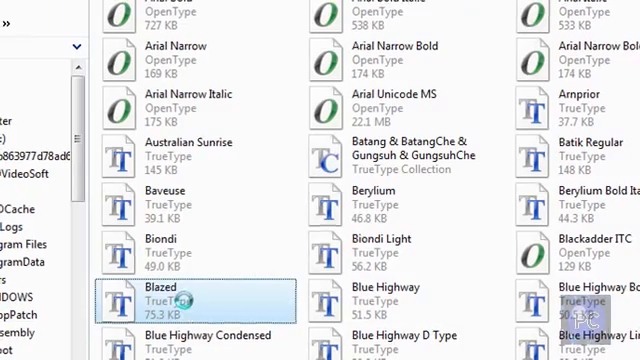
double_click(160, 290)
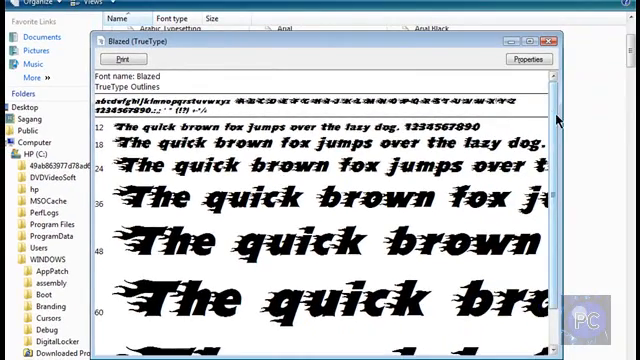
left_click(552, 40)
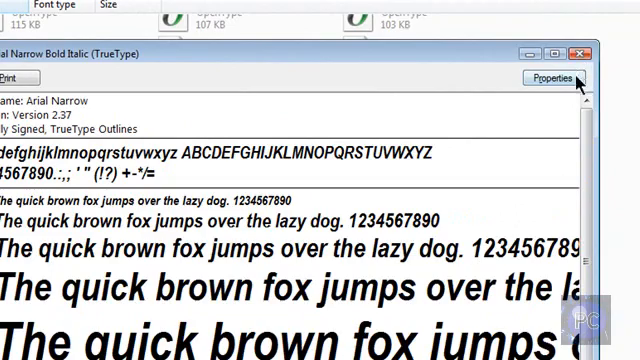
left_click(582, 56)
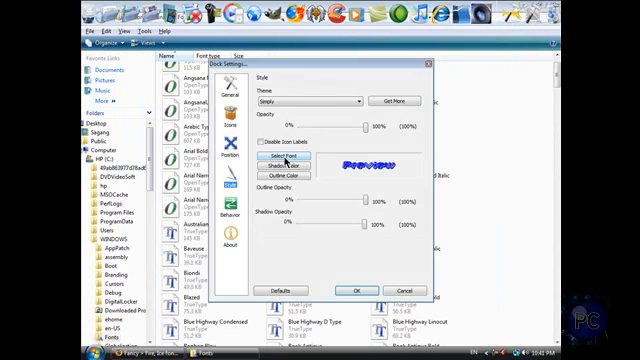
In Dock Settings > Style, choose Blazed as the icon label font
left_click(286, 156)
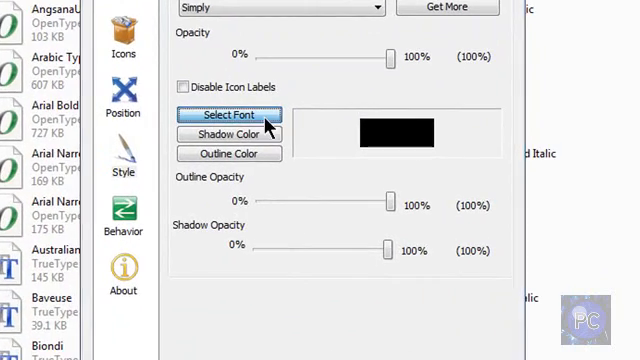
left_click(228, 114)
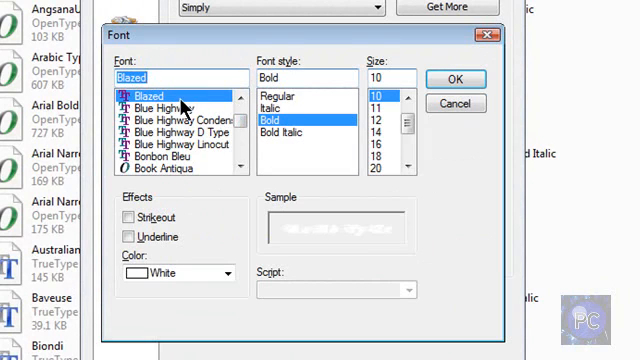
scroll("up", 3)
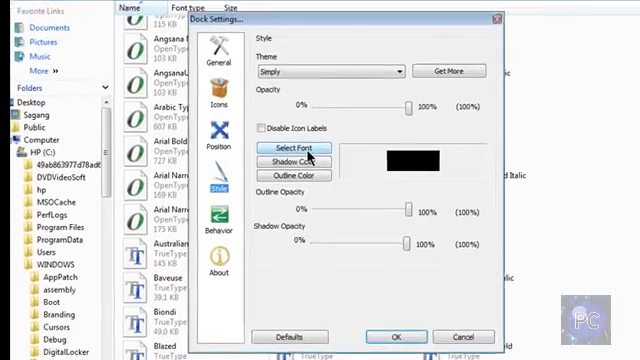
left_click(292, 142)
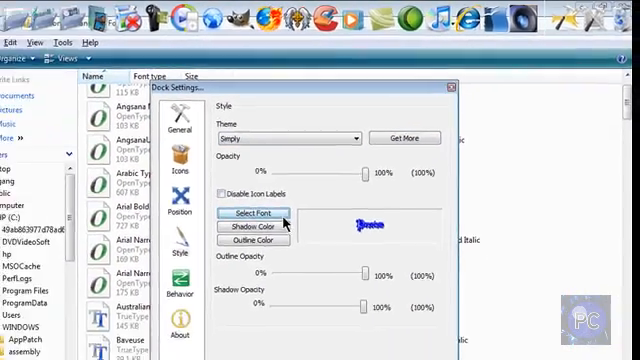
left_click(252, 212)
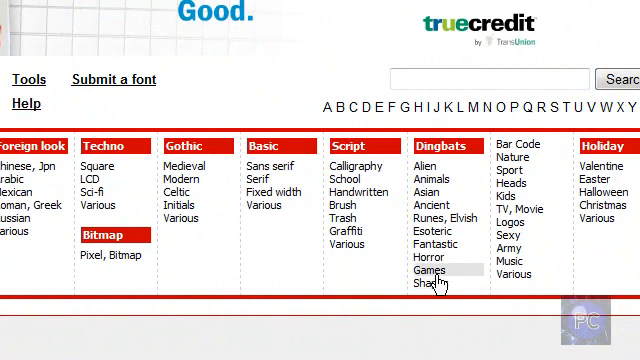
Browse the Dingbats Horror, Shapes and Games categories
left_click(428, 270)
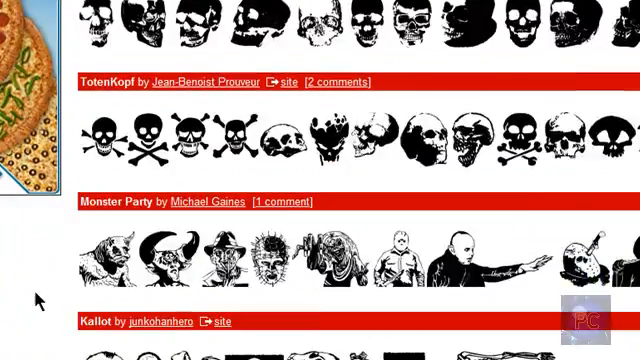
scroll("down", 3)
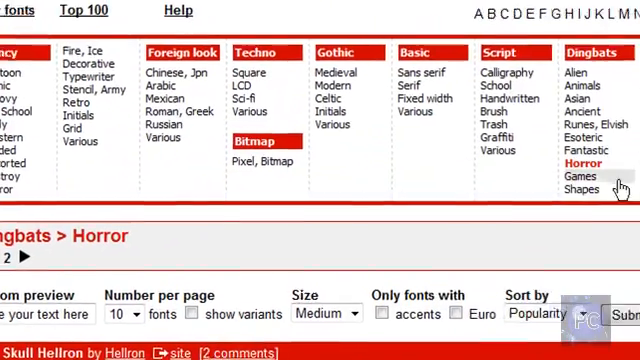
left_click(582, 190)
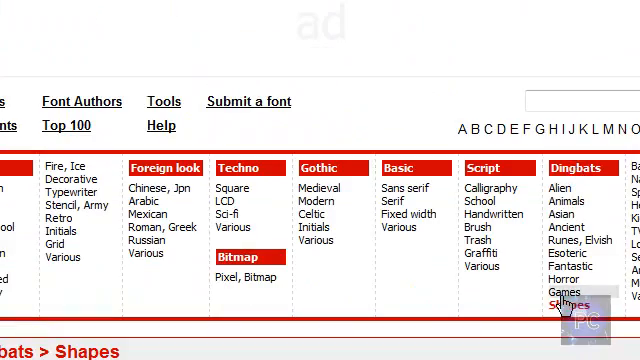
left_click(564, 292)
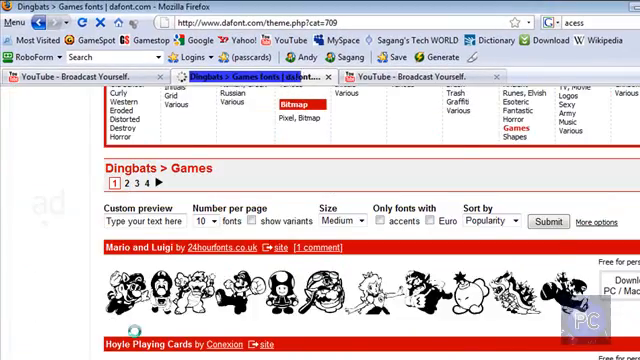
scroll("down", 3)
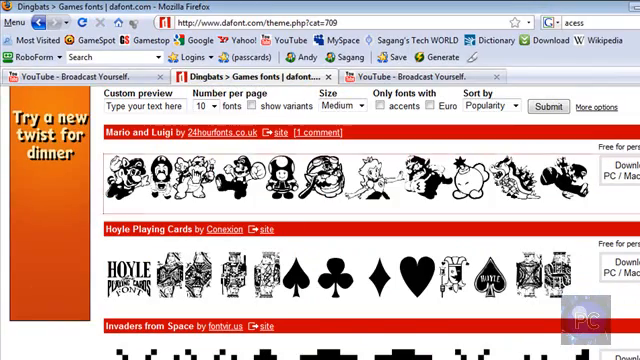
View the Mario and Luigi font's character preview page
left_click(152, 132)
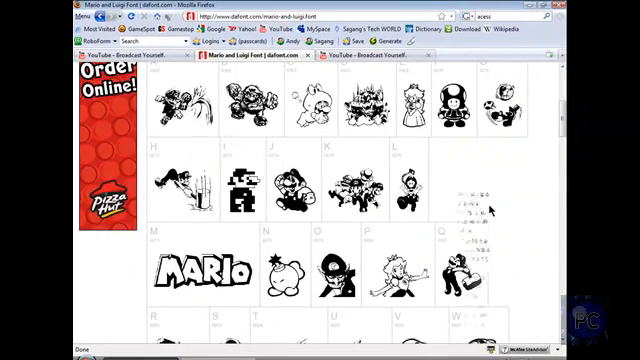
scroll("up", 3)
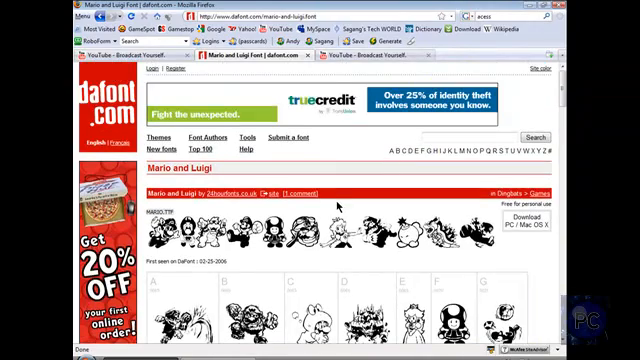
scroll("down", 3)
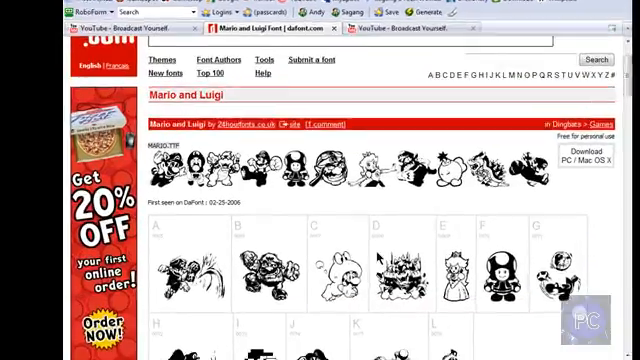